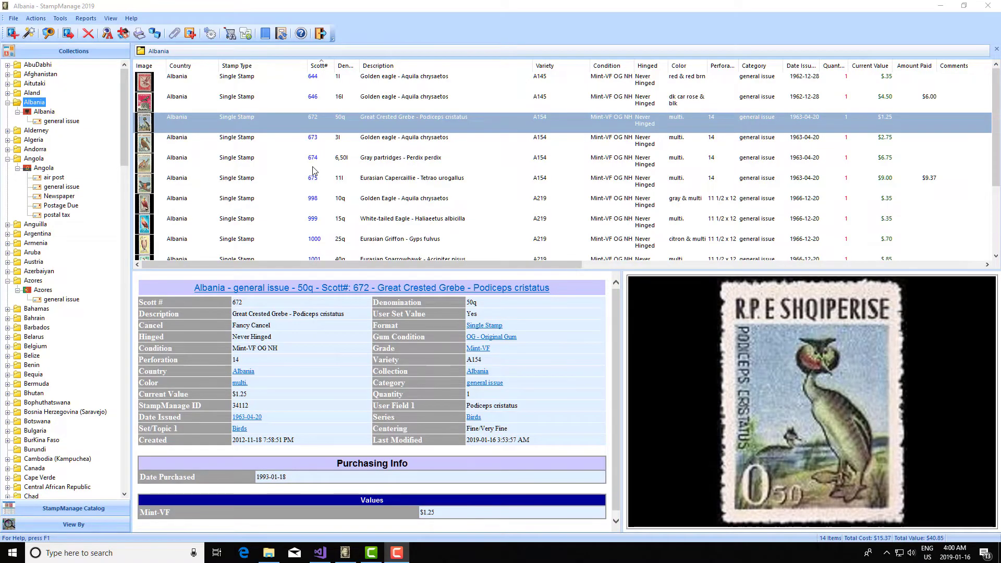
pyautogui.moveTo(694, 254)
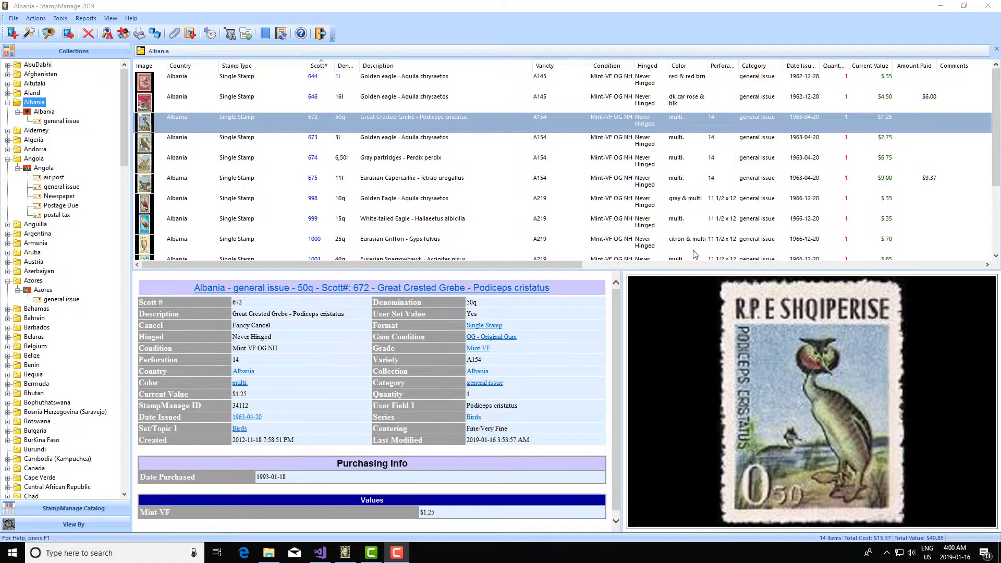
pyautogui.moveTo(382, 334)
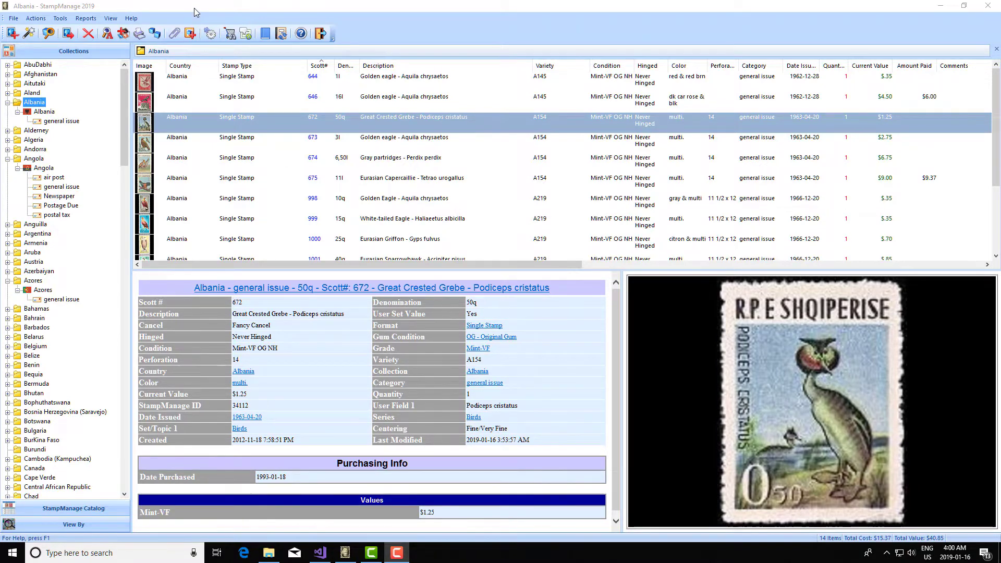
# Choose a report from the Reports menu so the Print Options dialog opens with preview output
pyautogui.click(132, 17)
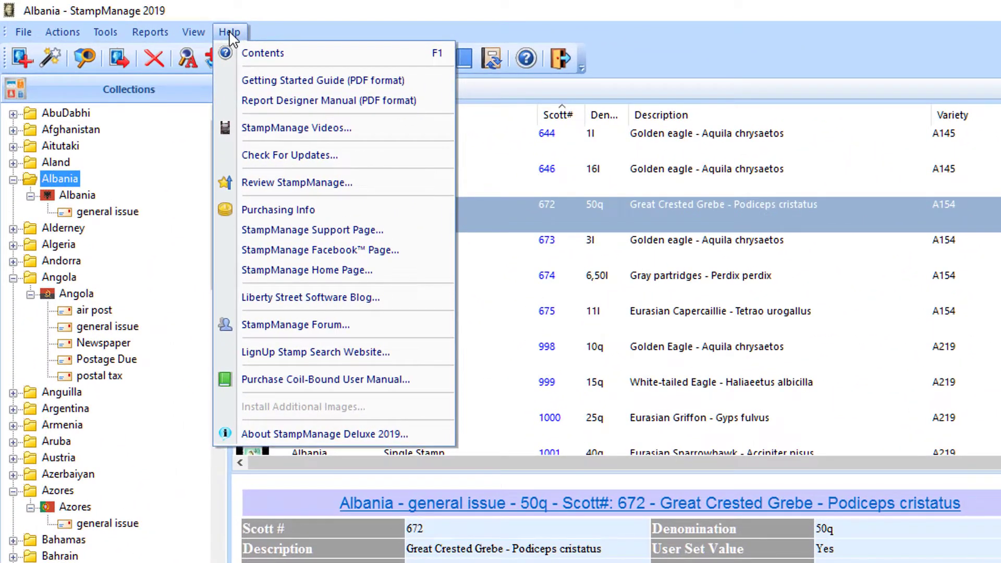
pyautogui.moveTo(312, 229)
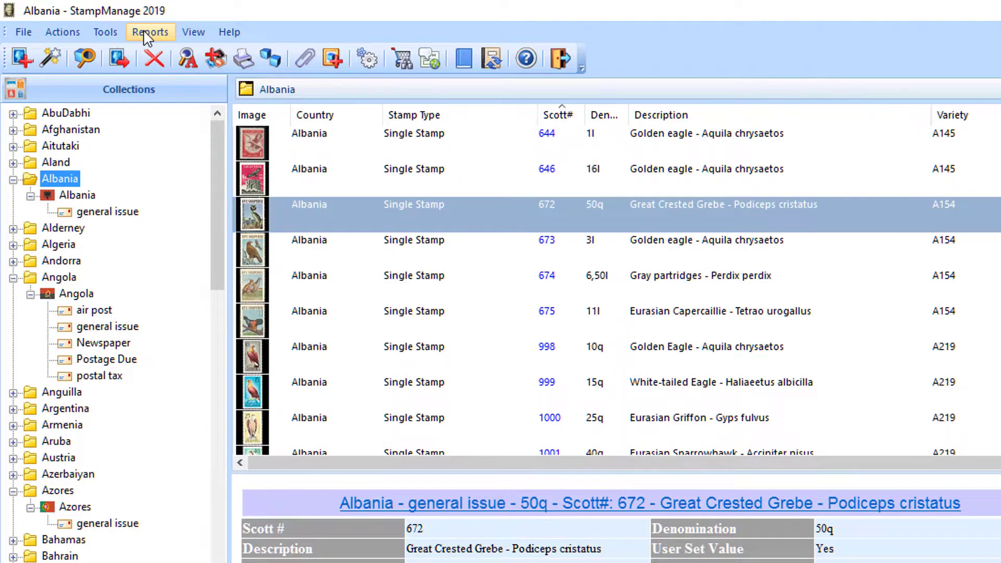
pyautogui.click(150, 33)
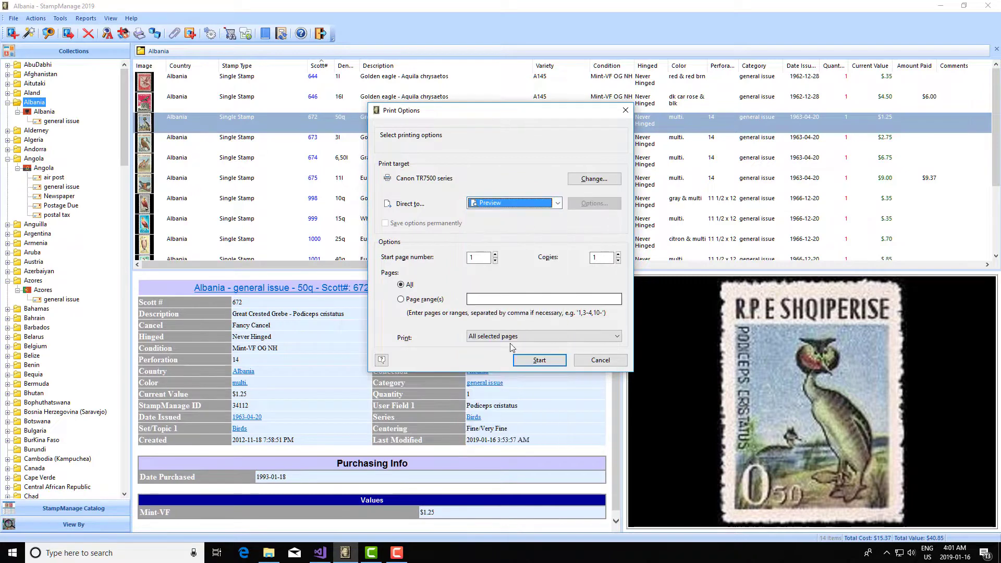
# Run the Stamps Grouped by Cancel report into a preview, then close the preview
pyautogui.click(538, 360)
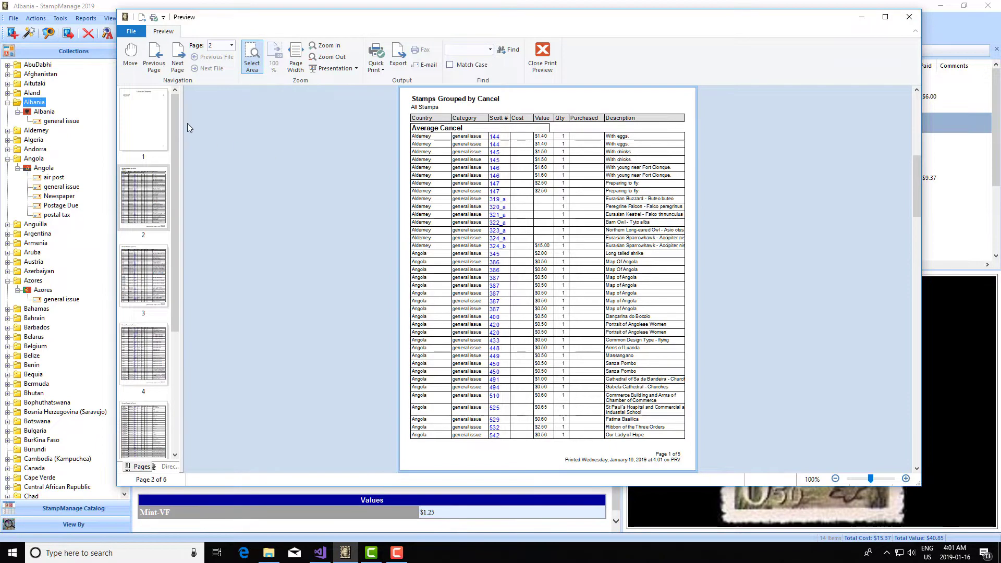
pyautogui.click(154, 57)
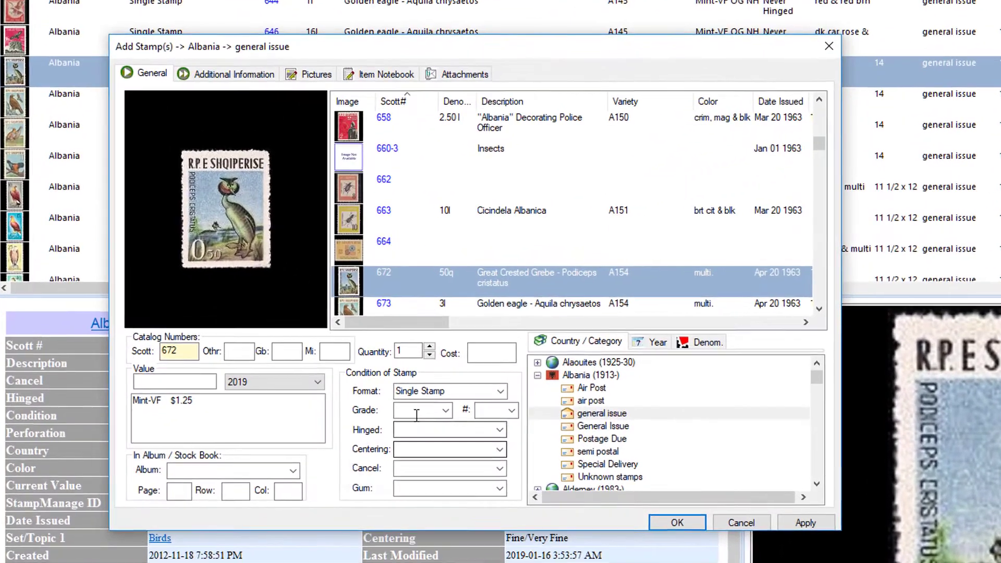
# Set the Scott 672 Great Crested Grebe stamp's cancel to Fancy Cancel and add it
pyautogui.click(447, 468)
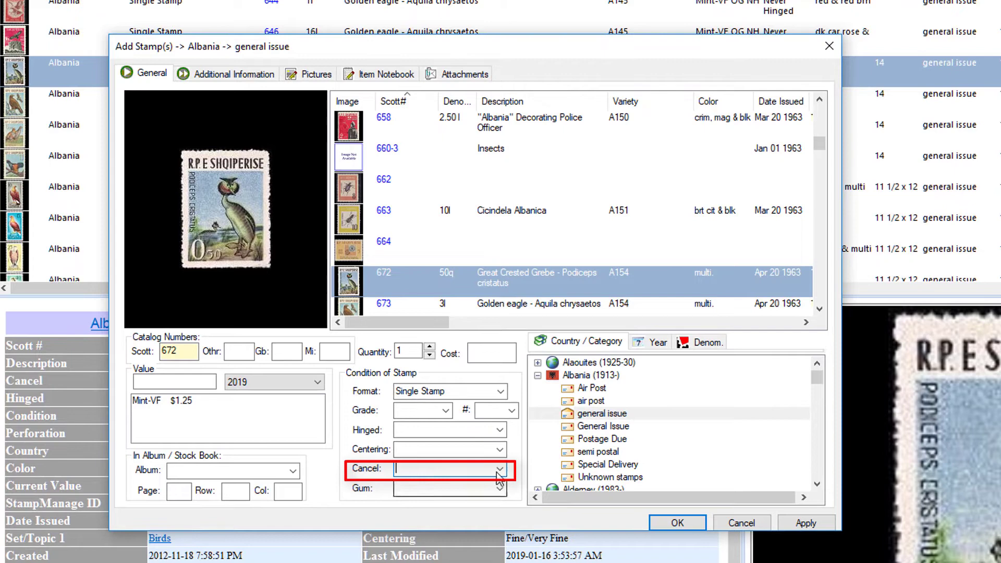
pyautogui.click(500, 468)
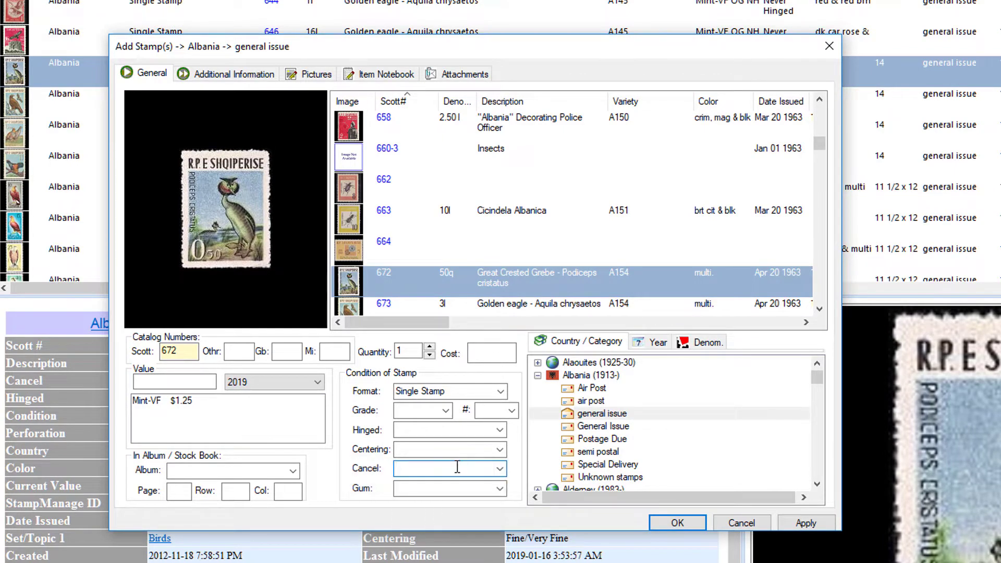
pyautogui.click(500, 468)
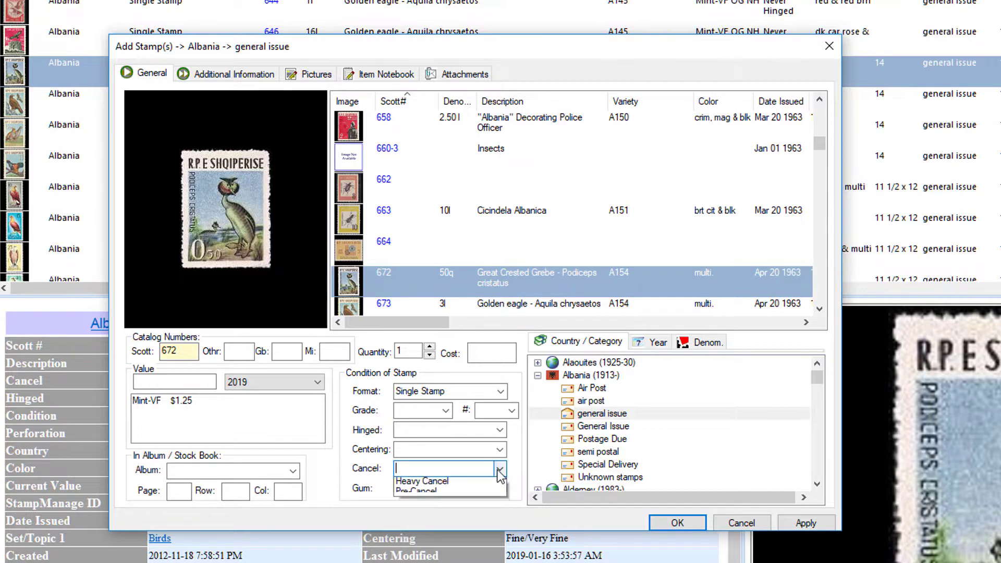
pyautogui.click(499, 469)
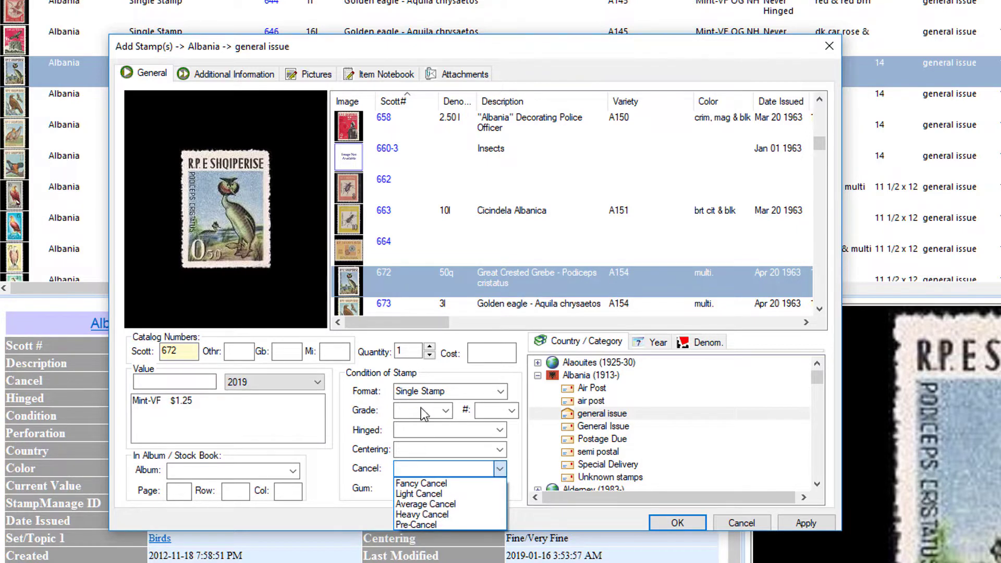
pyautogui.moveTo(437, 442)
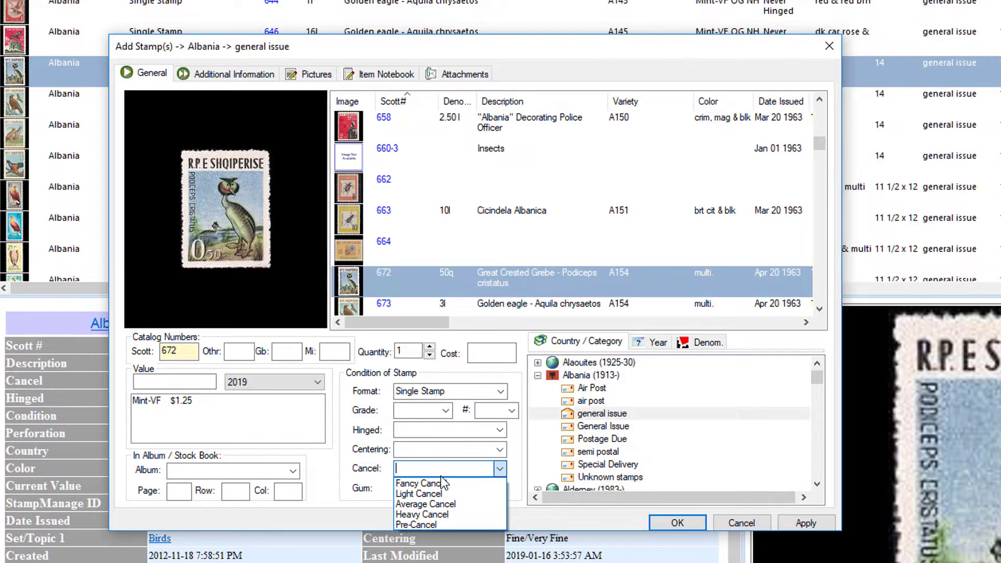
pyautogui.click(417, 483)
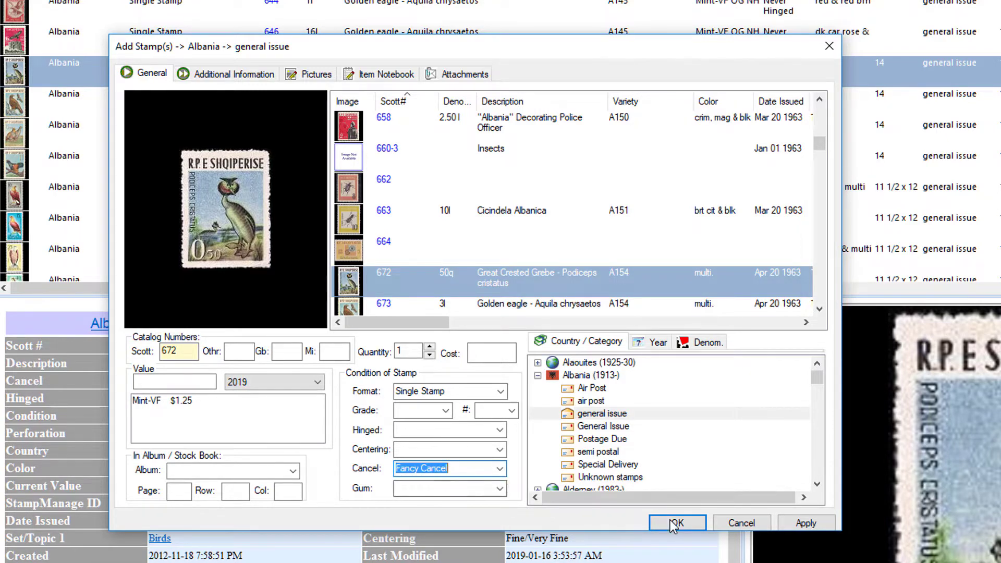
pyautogui.click(677, 522)
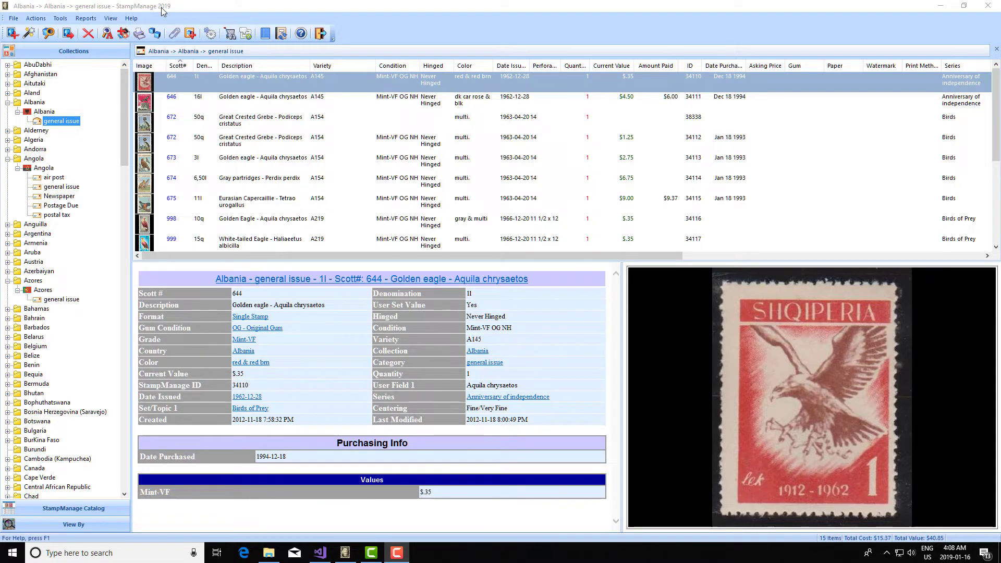
# Choose Edit Report from the Reports menu to bring up the report file chooser
pyautogui.click(85, 18)
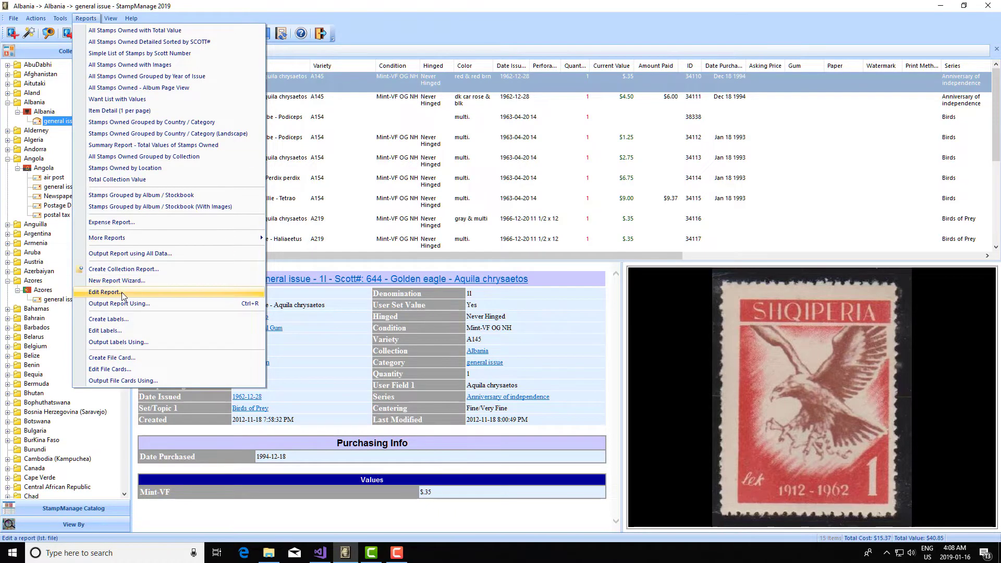
pyautogui.click(105, 292)
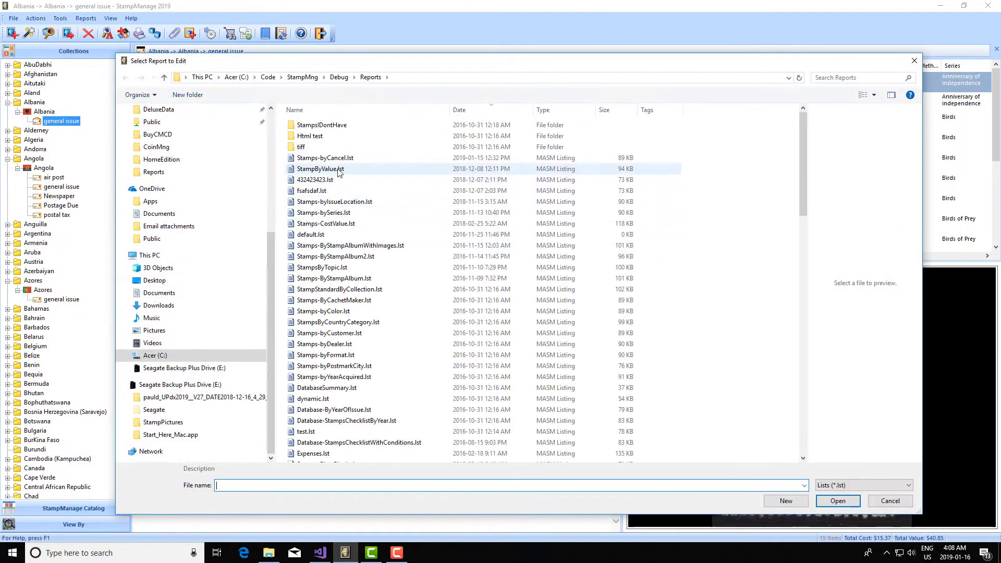
# Open Stamps-byCancel.lst in the Report Designer
pyautogui.click(324, 157)
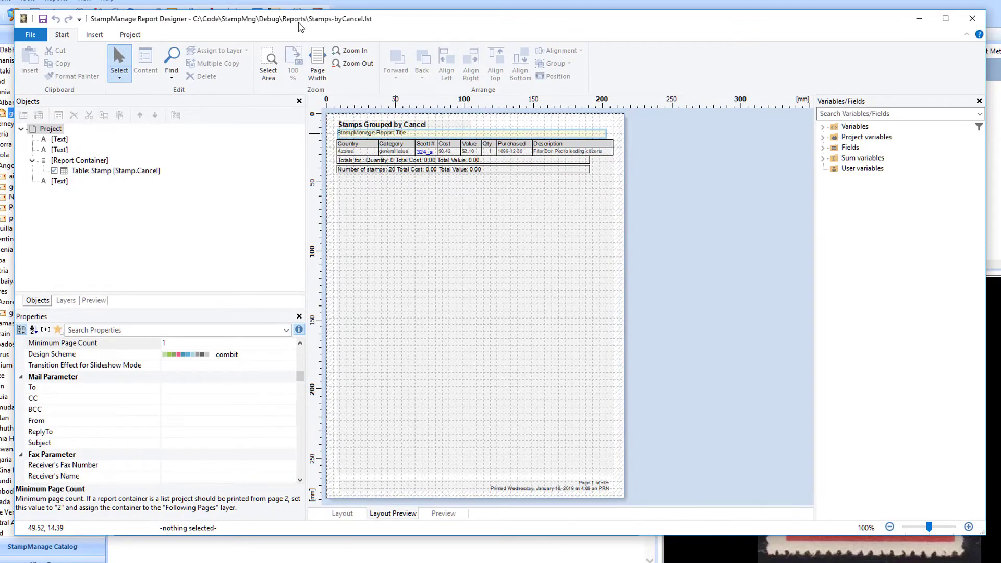
pyautogui.moveTo(146, 40)
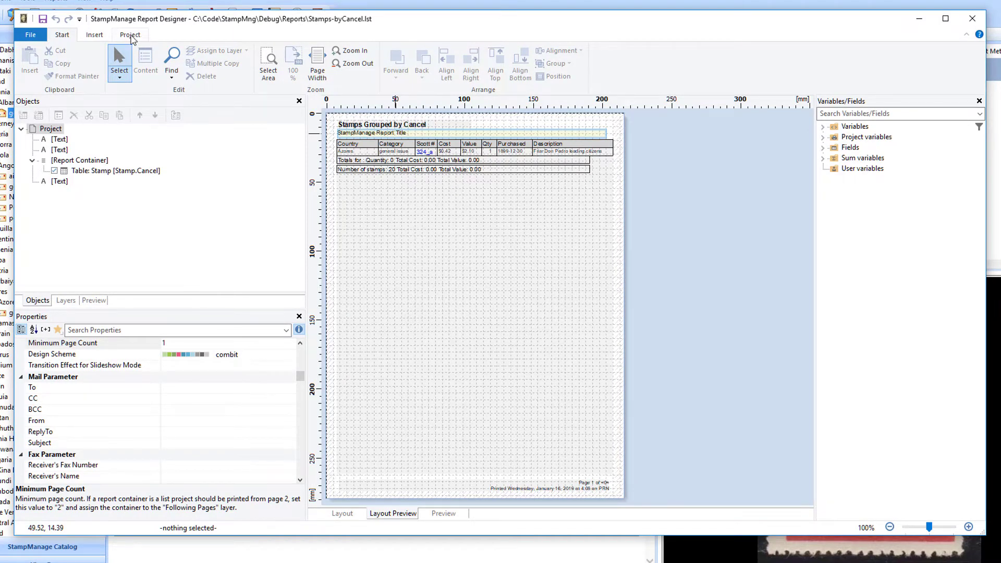
# Set the project filter condition to Stamp.Cancel = "Fancy Cancel" and confirm it
pyautogui.click(129, 35)
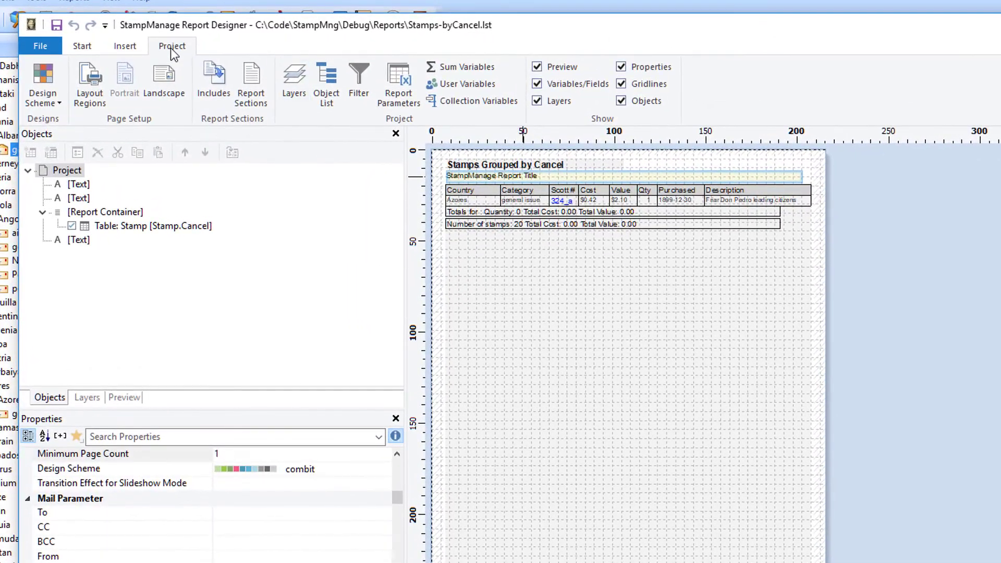
pyautogui.click(291, 76)
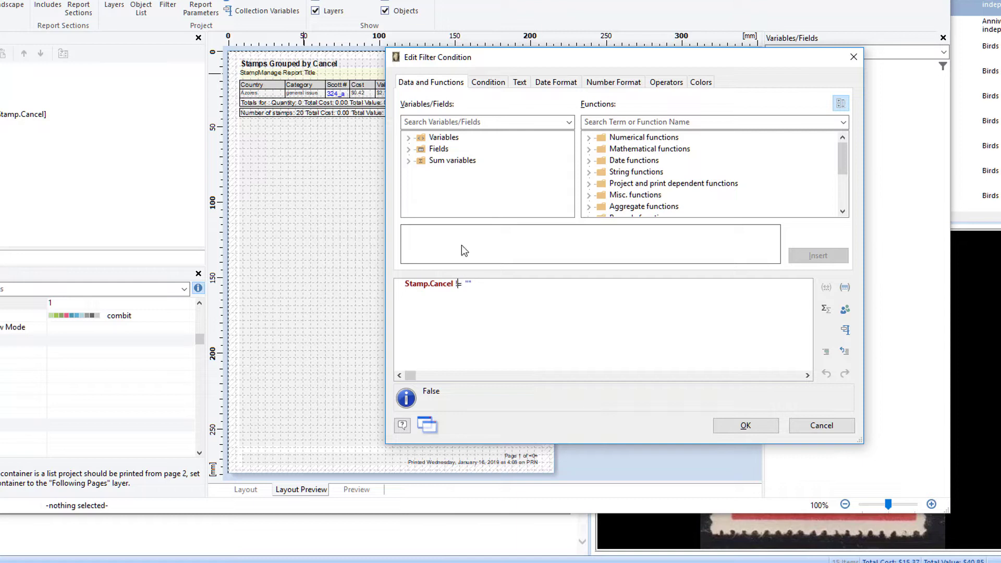
pyautogui.write('!')
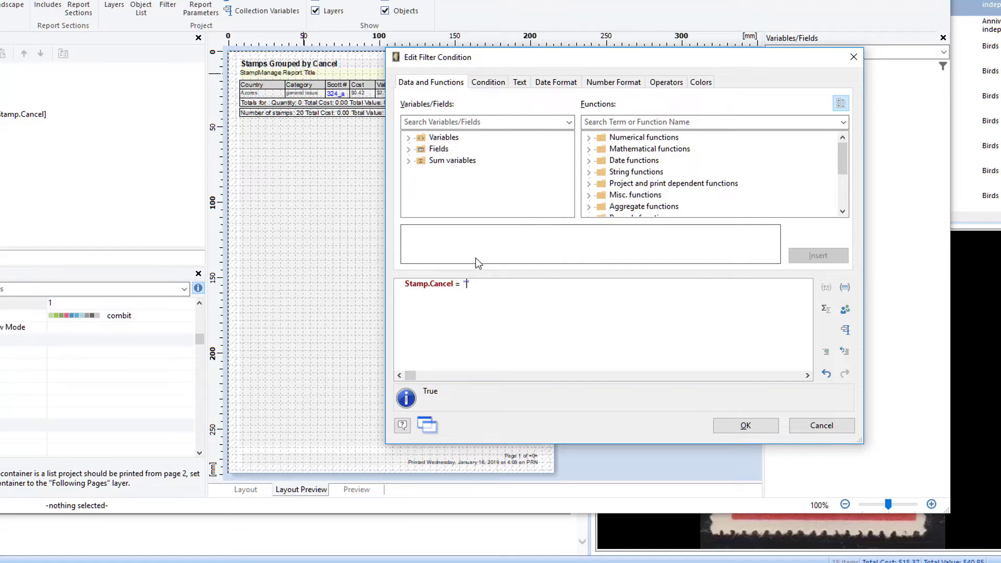
pyautogui.write('Fancy Can')
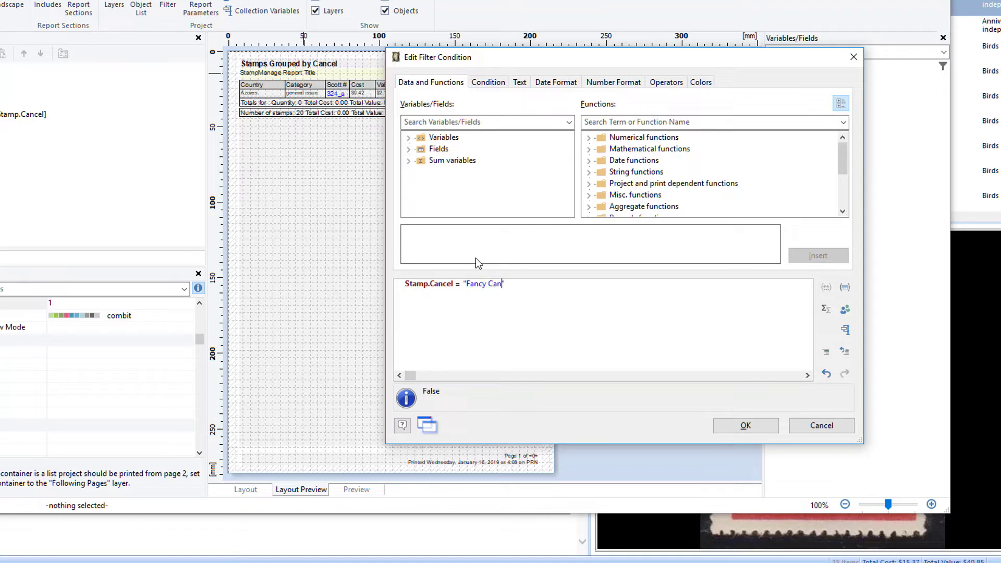
pyautogui.write('cel')
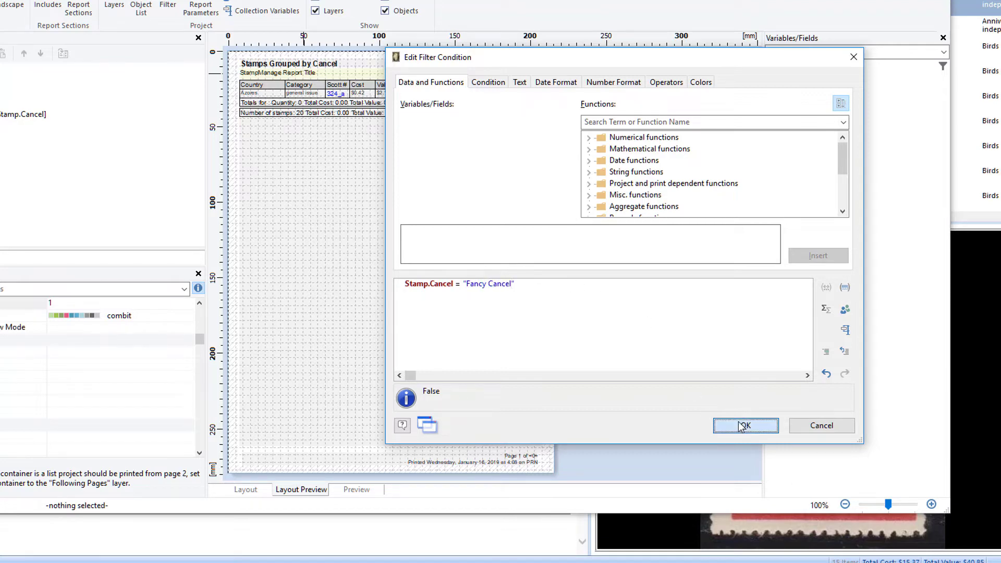
pyautogui.click(744, 425)
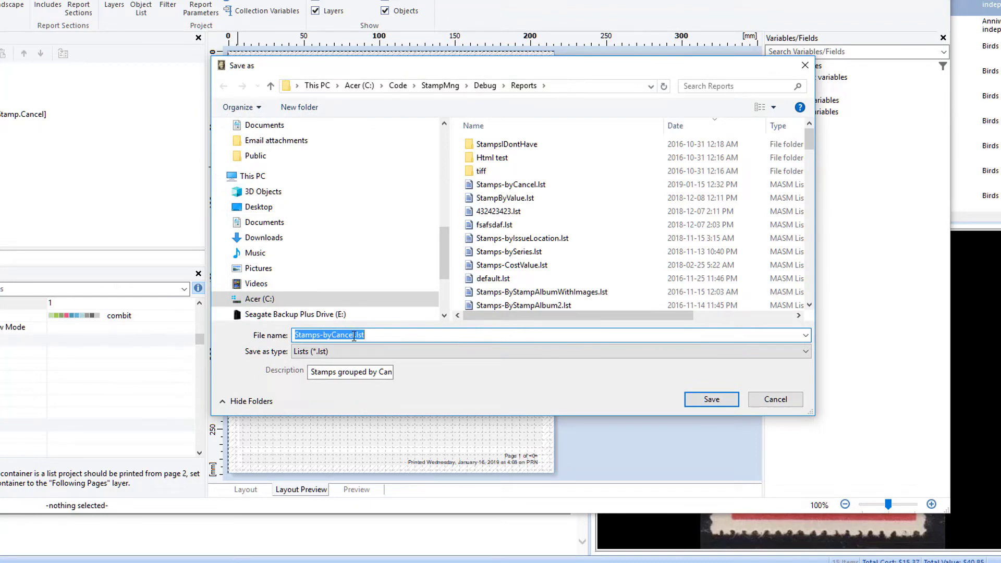
# Save the report as StampsFancyCancel.lst and close the Report Designer
pyautogui.click(329, 335)
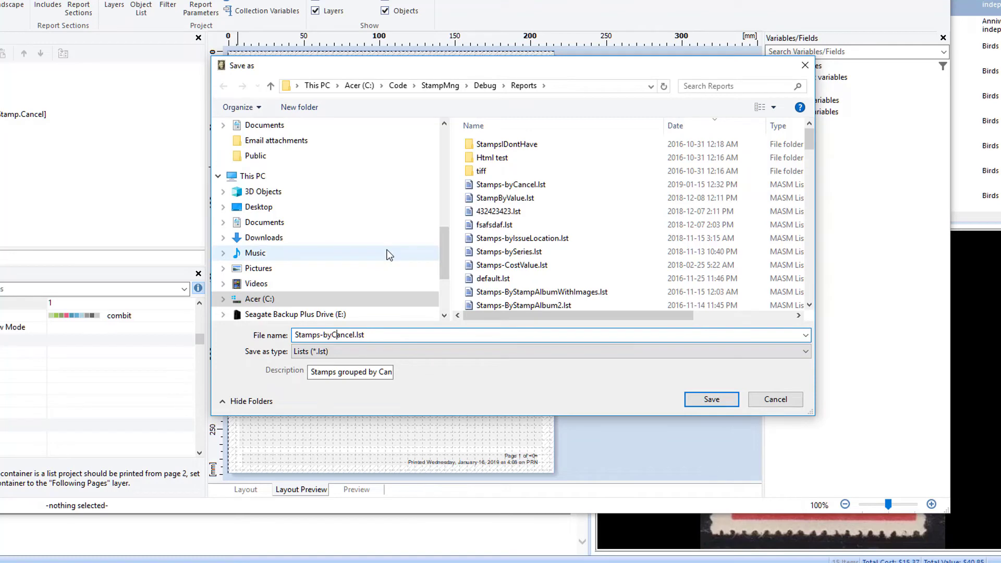
pyautogui.press('Backspace')
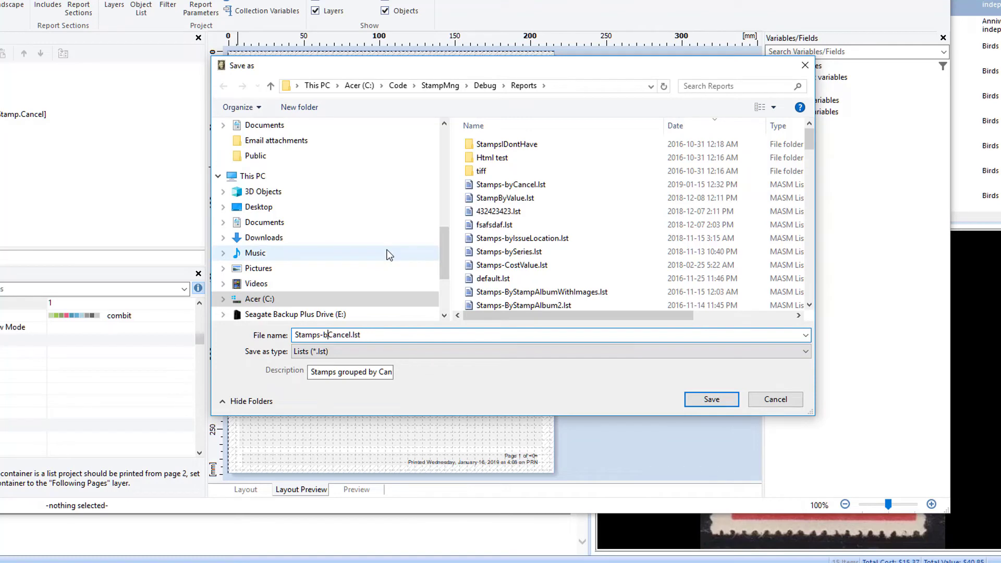
pyautogui.write('Fac')
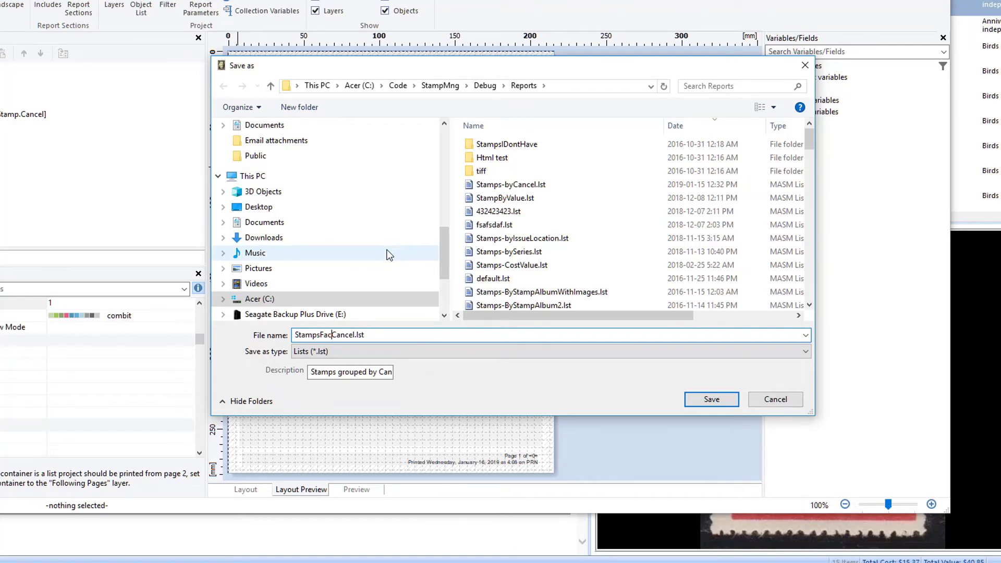
pyautogui.write('ncy')
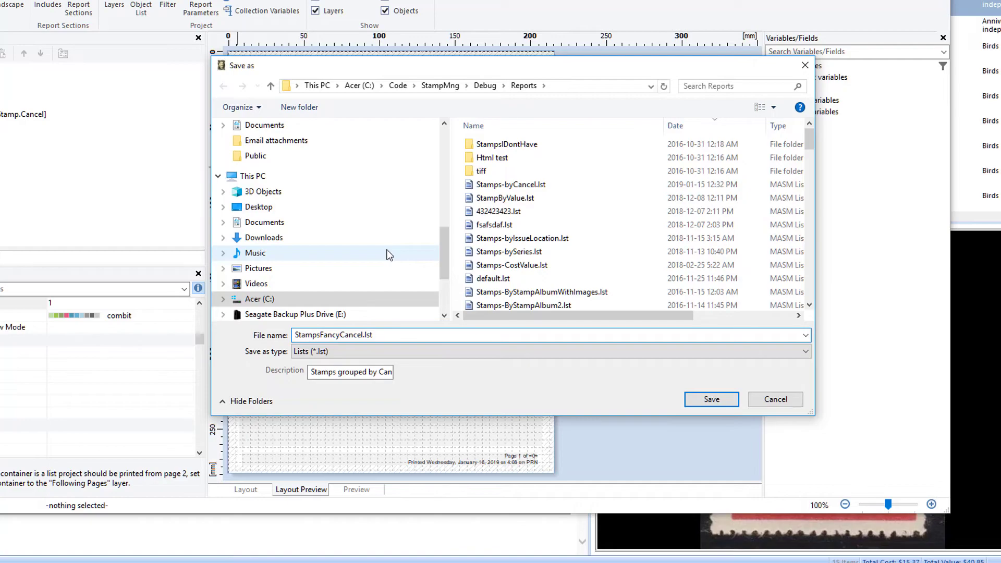
pyautogui.click(711, 399)
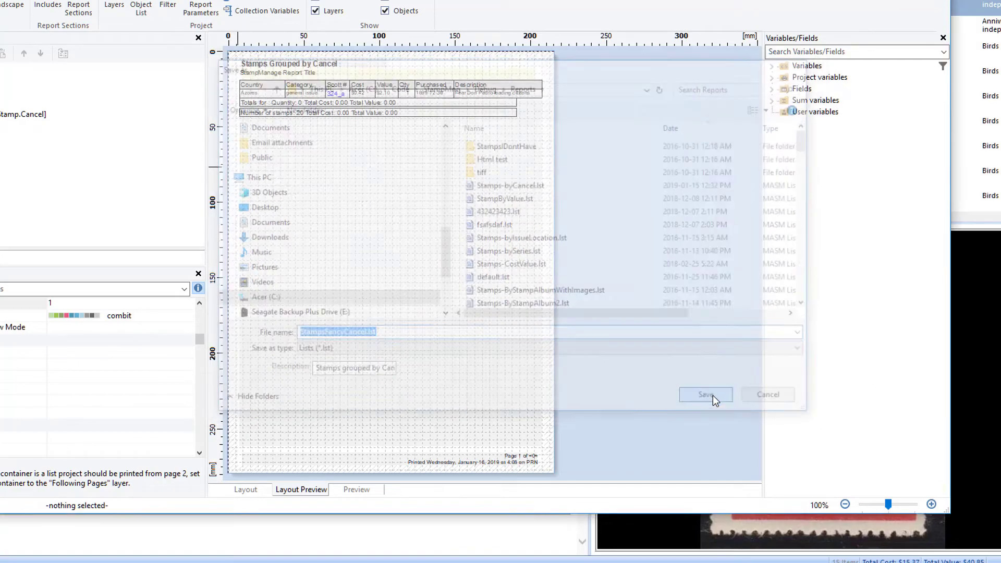
pyautogui.click(705, 394)
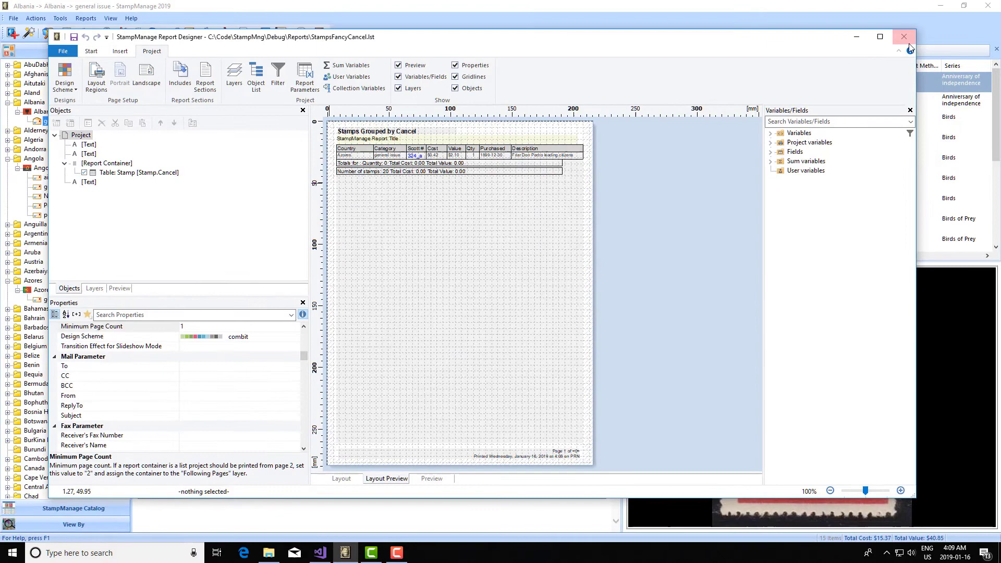
pyautogui.click(904, 36)
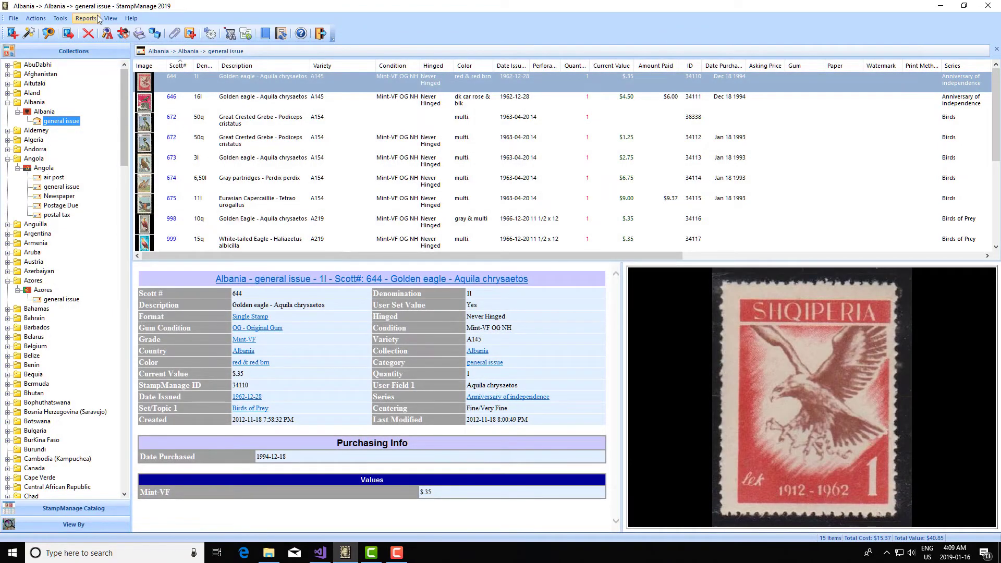
# Run the StampsFancyCancel report with output to preview, showing only Fancy Cancel stamps
pyautogui.click(86, 18)
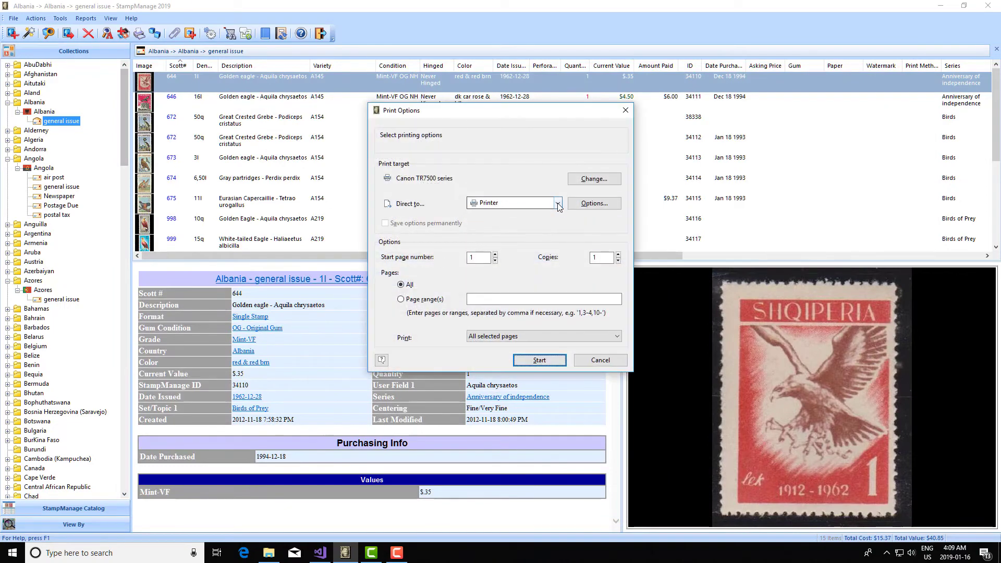
pyautogui.click(598, 360)
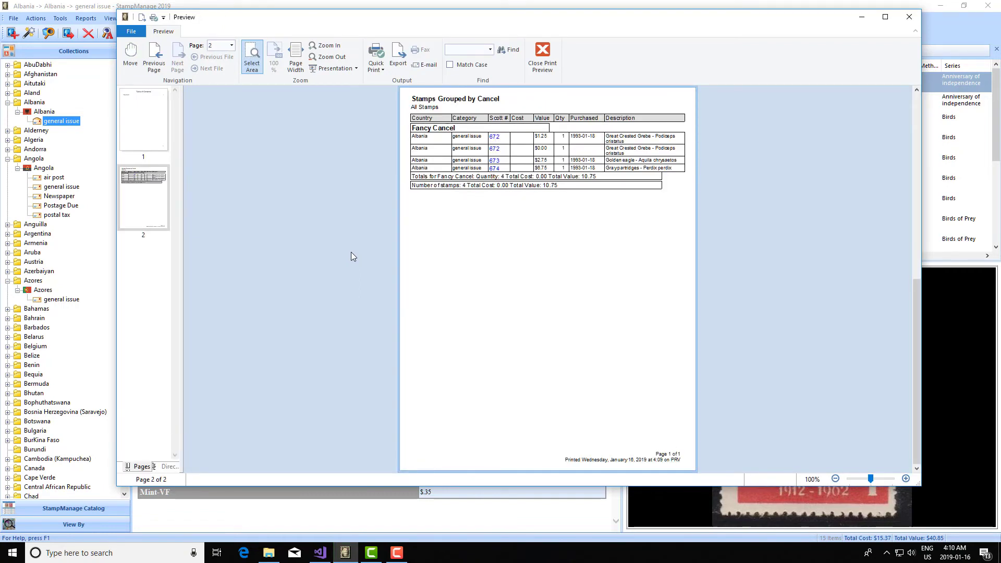
pyautogui.moveTo(184, 134)
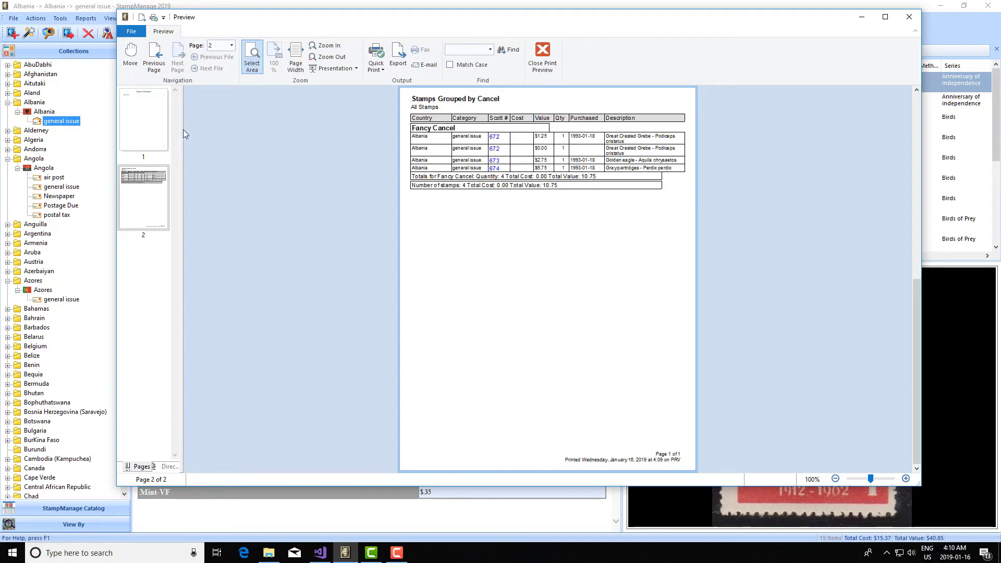
pyautogui.moveTo(475, 133)
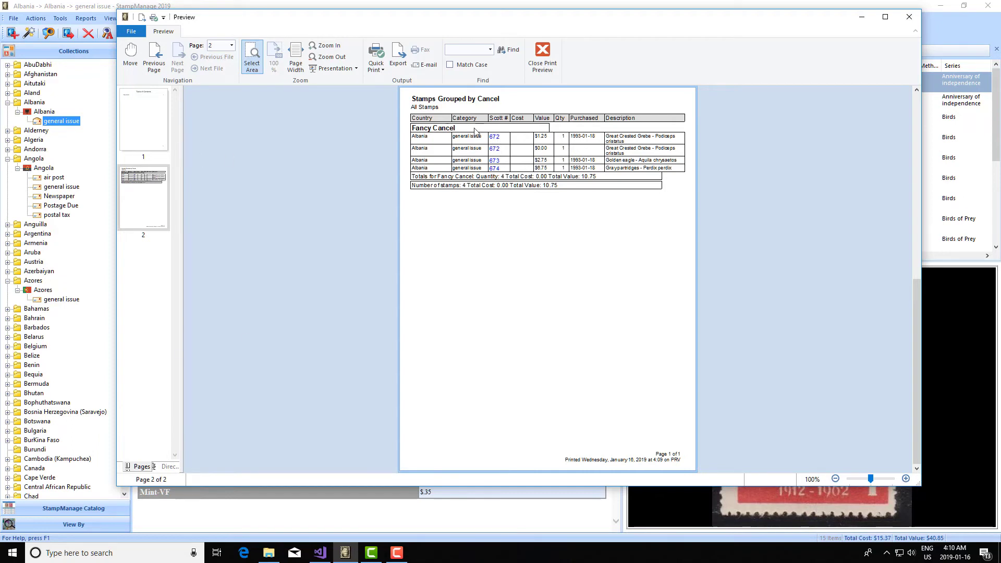
pyautogui.moveTo(475, 133)
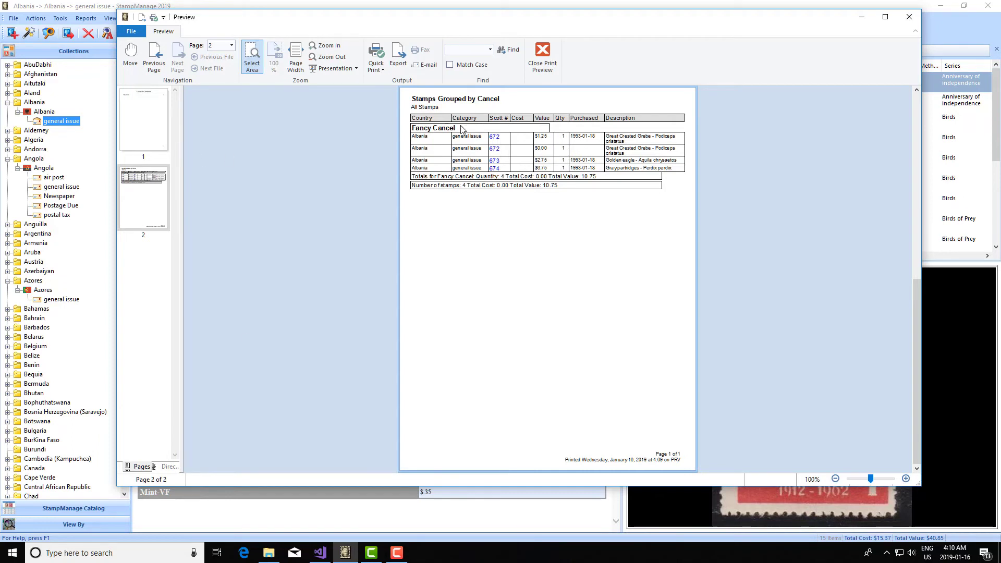